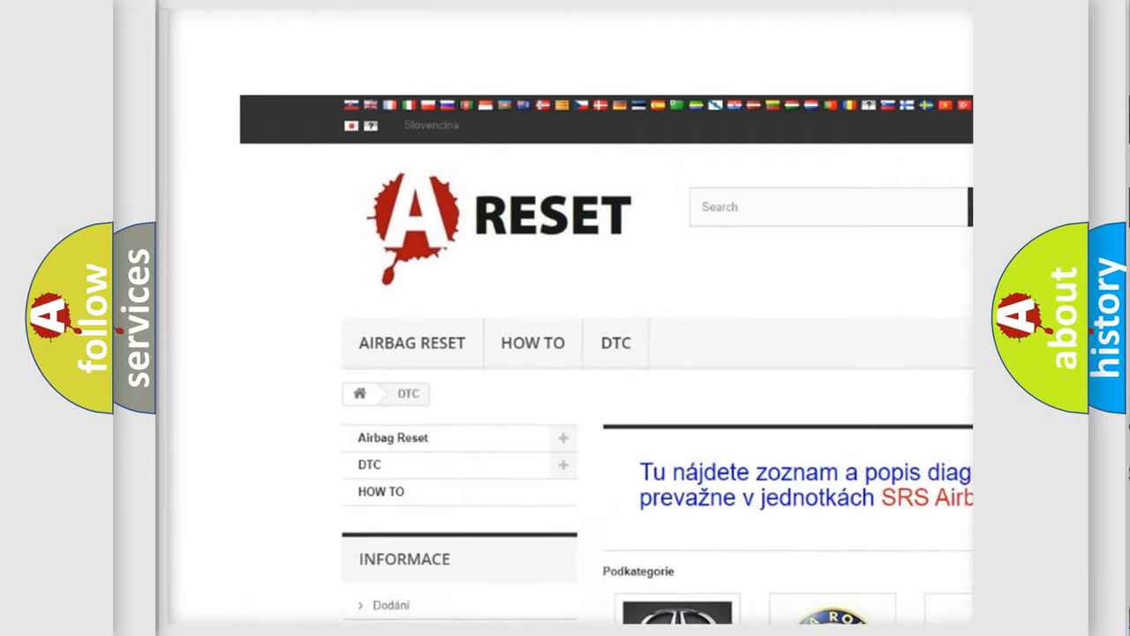
pyautogui.scroll(-3)
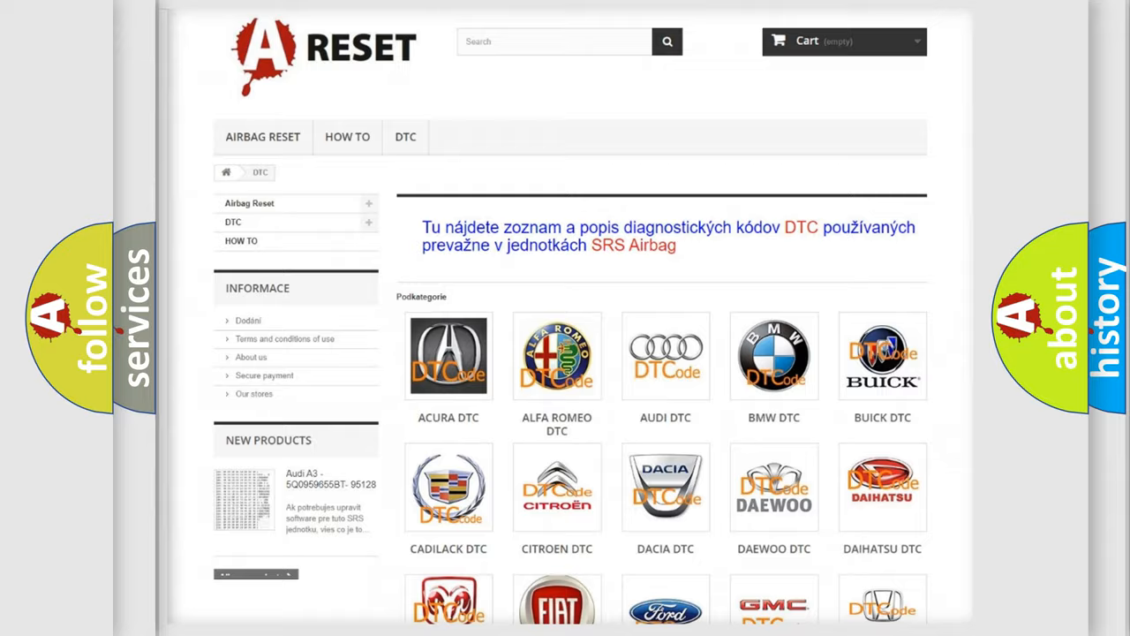
pyautogui.scroll(-3)
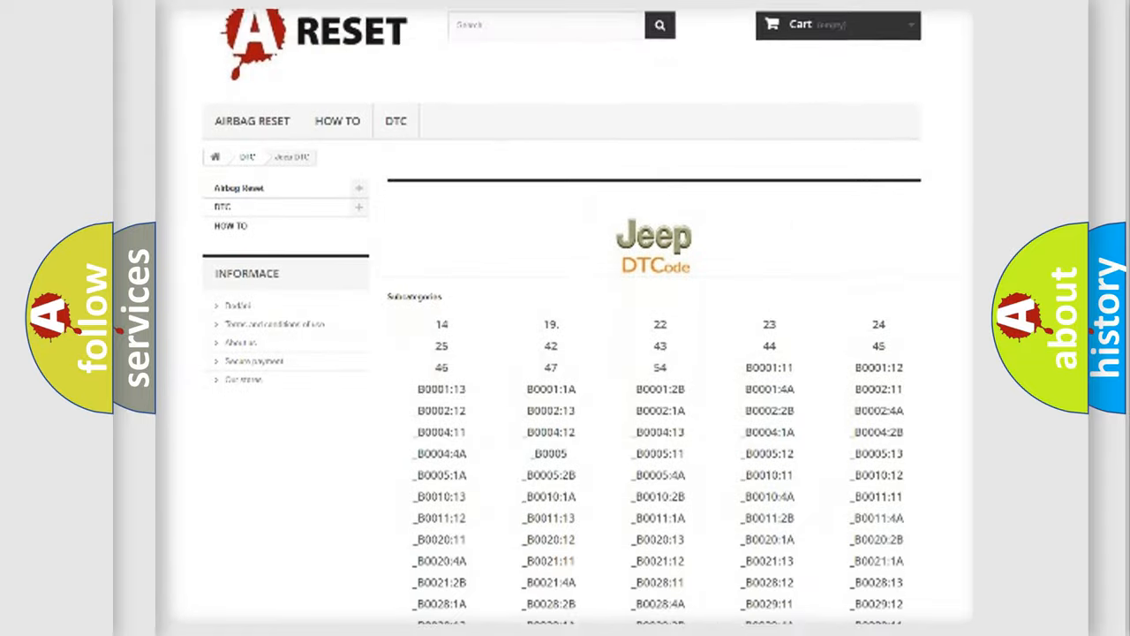
pyautogui.scroll(-3)
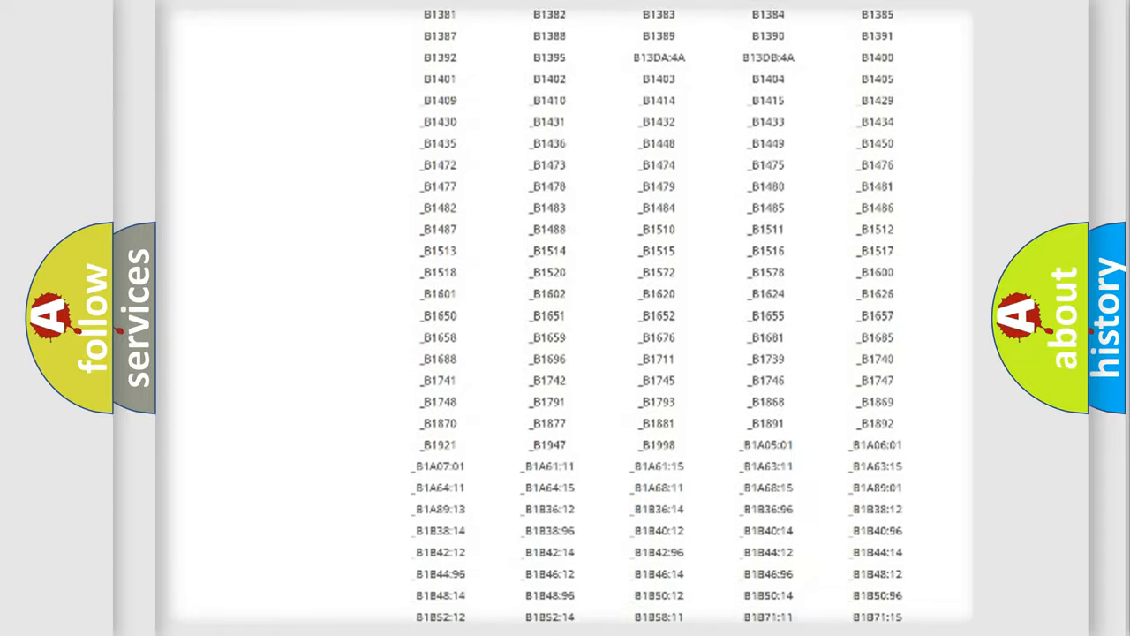